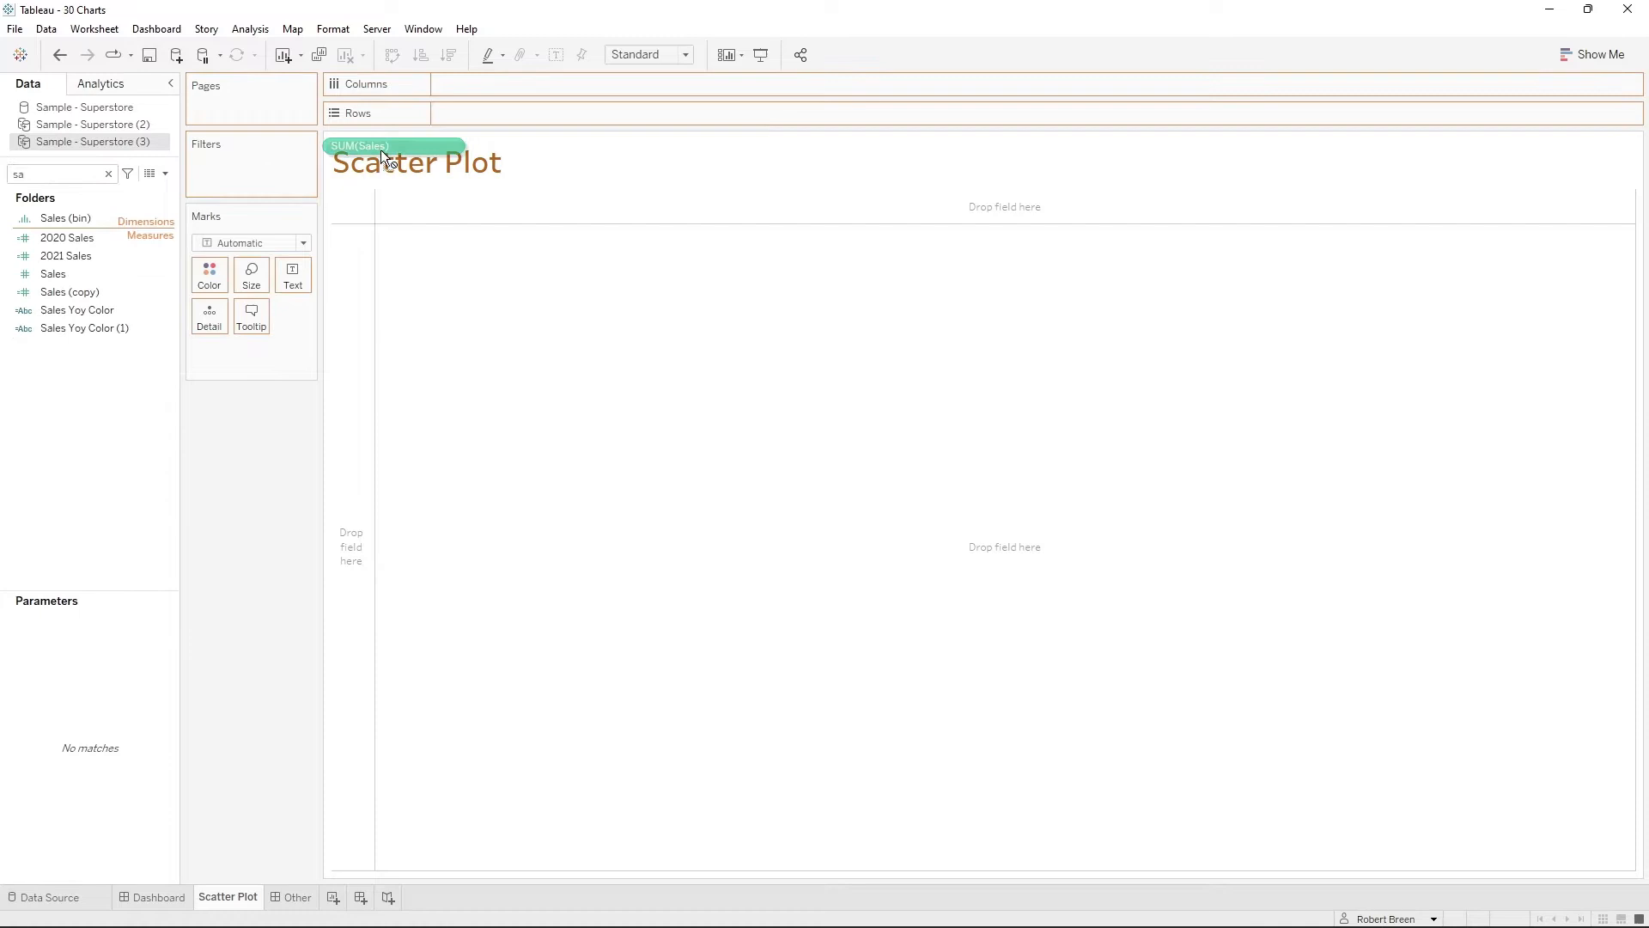
- Place SUM(Sales) on the Rows shelf and Profit on the Columns shelf
left_click_drag(391, 146, 495, 113)
type("pr")
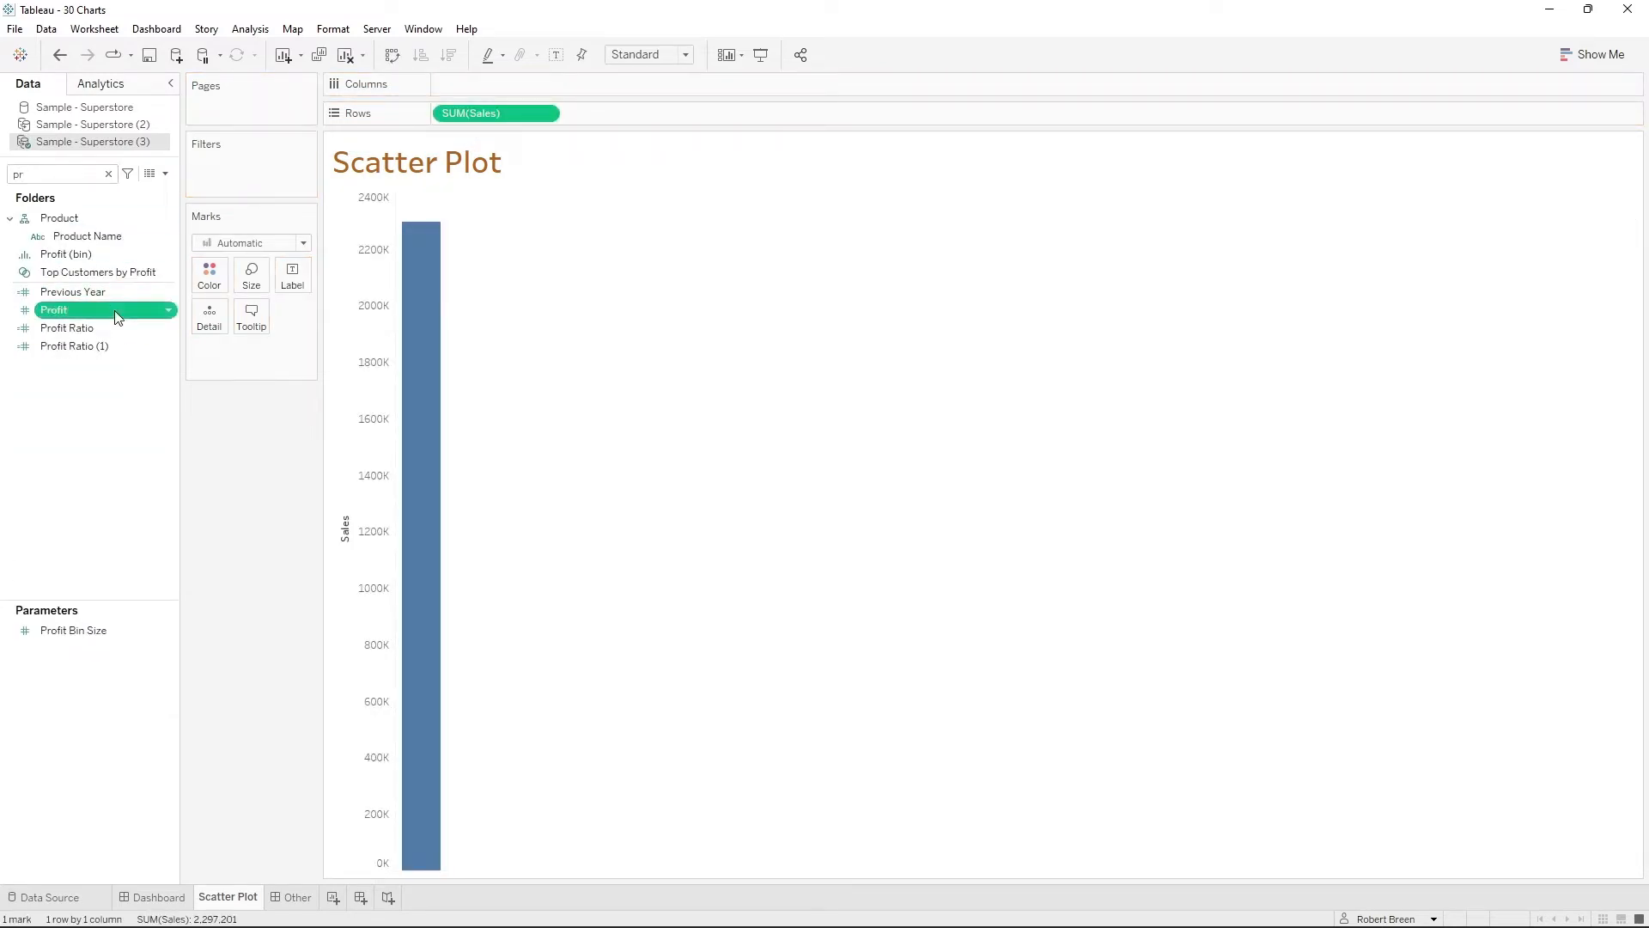
left_click_drag(53, 309, 495, 84)
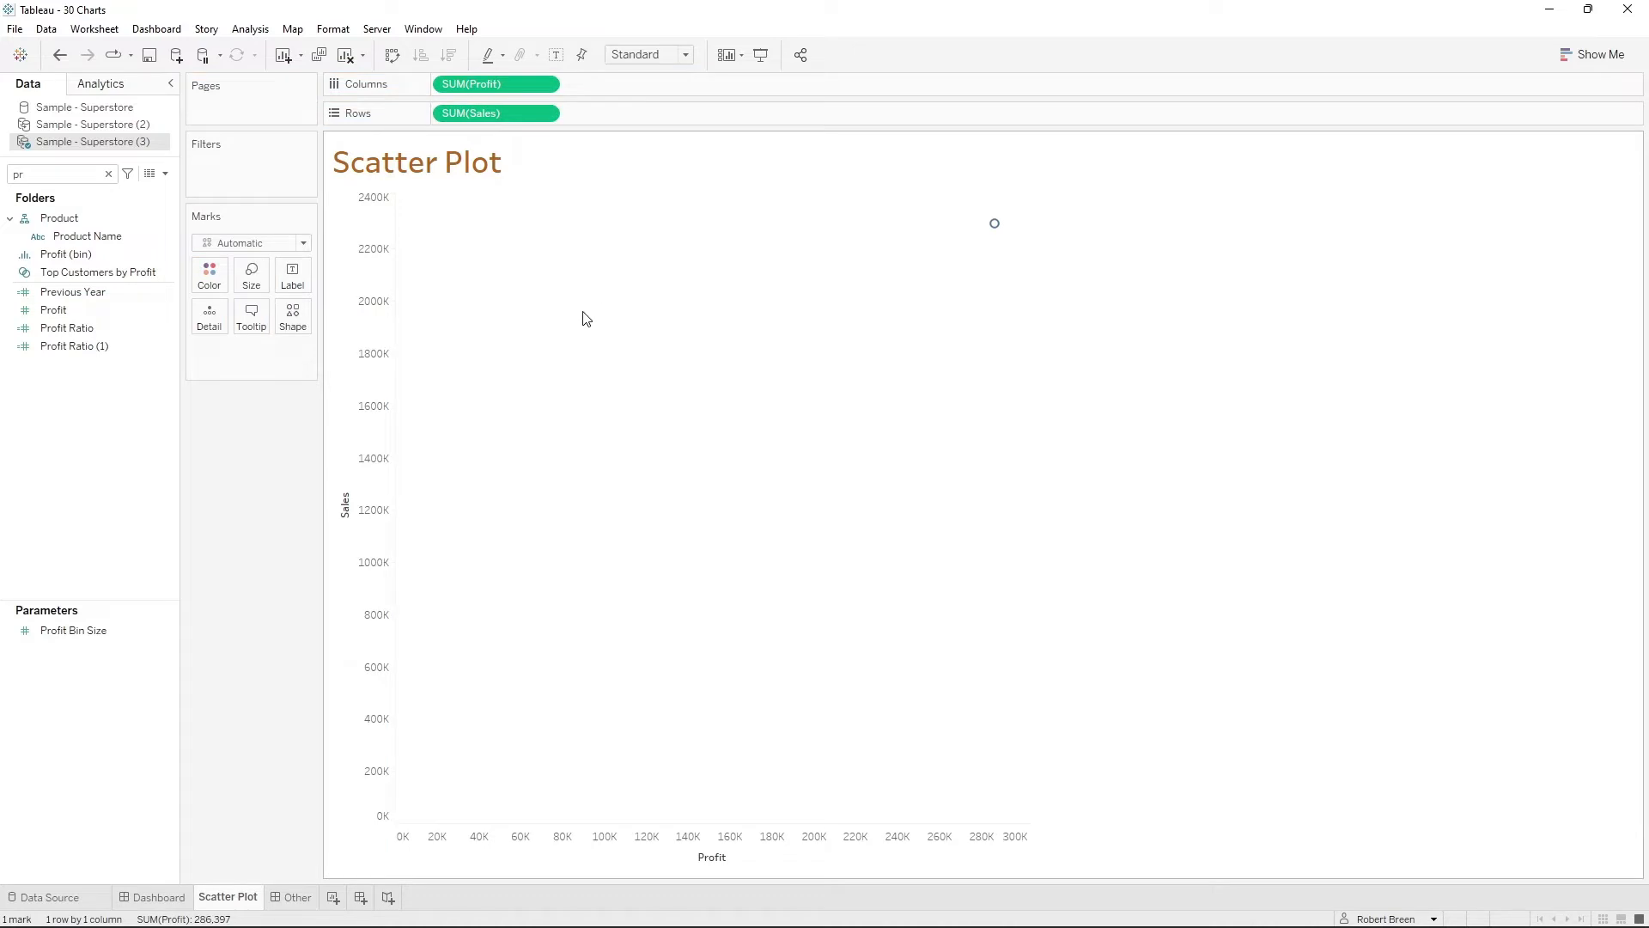
mouse_move(511, 85)
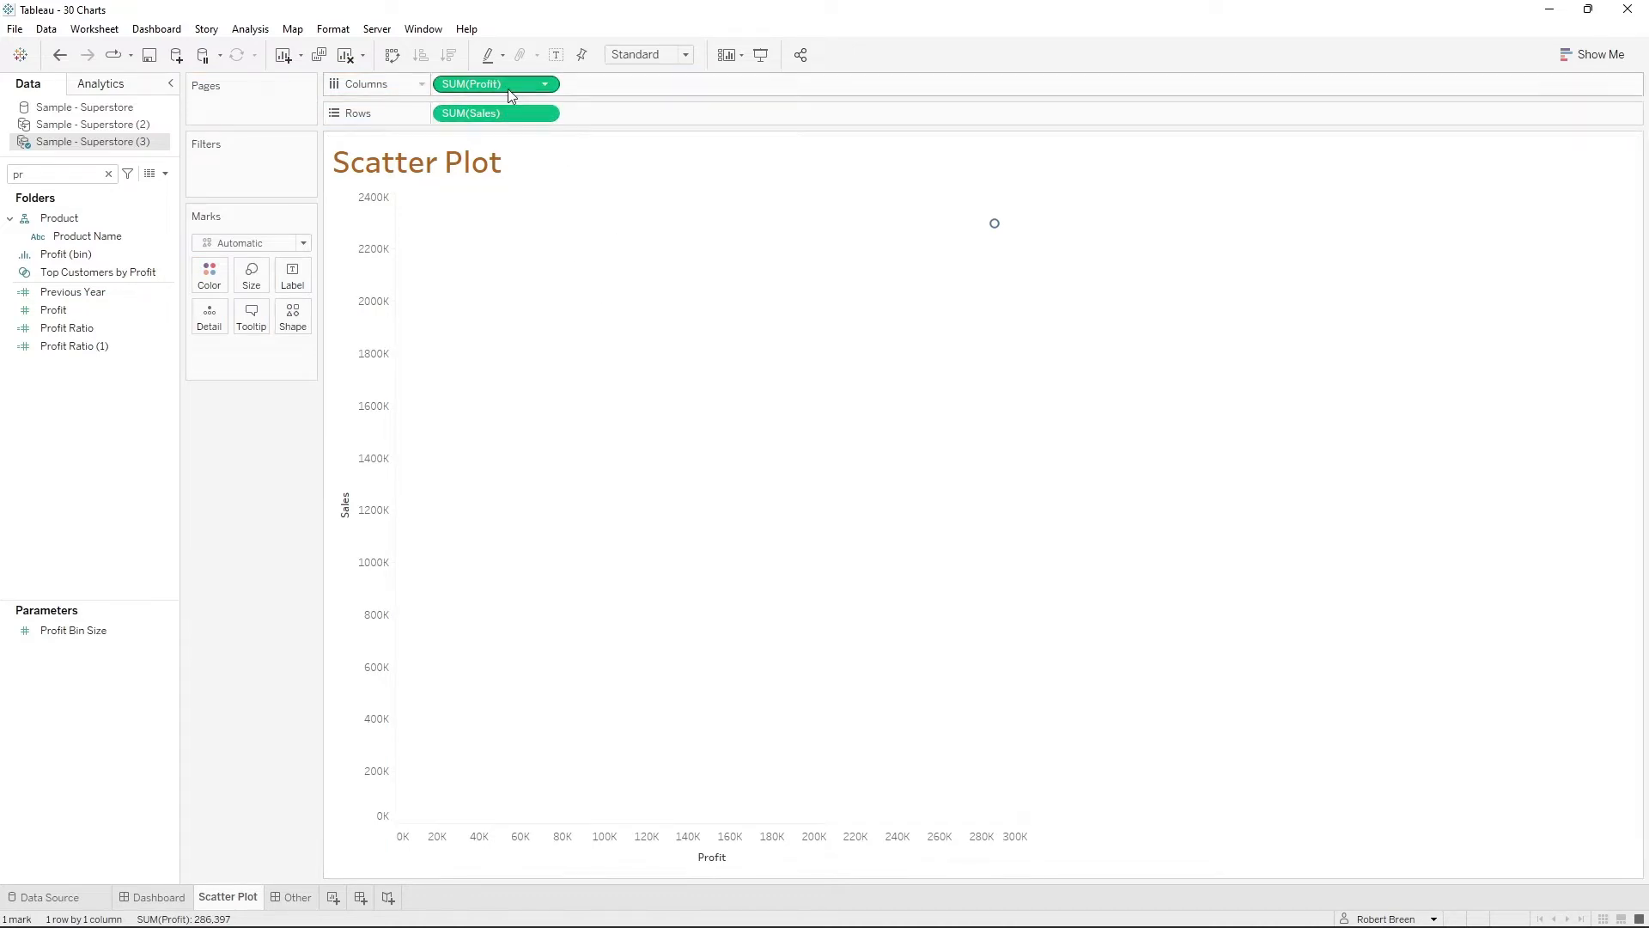
mouse_move(993, 223)
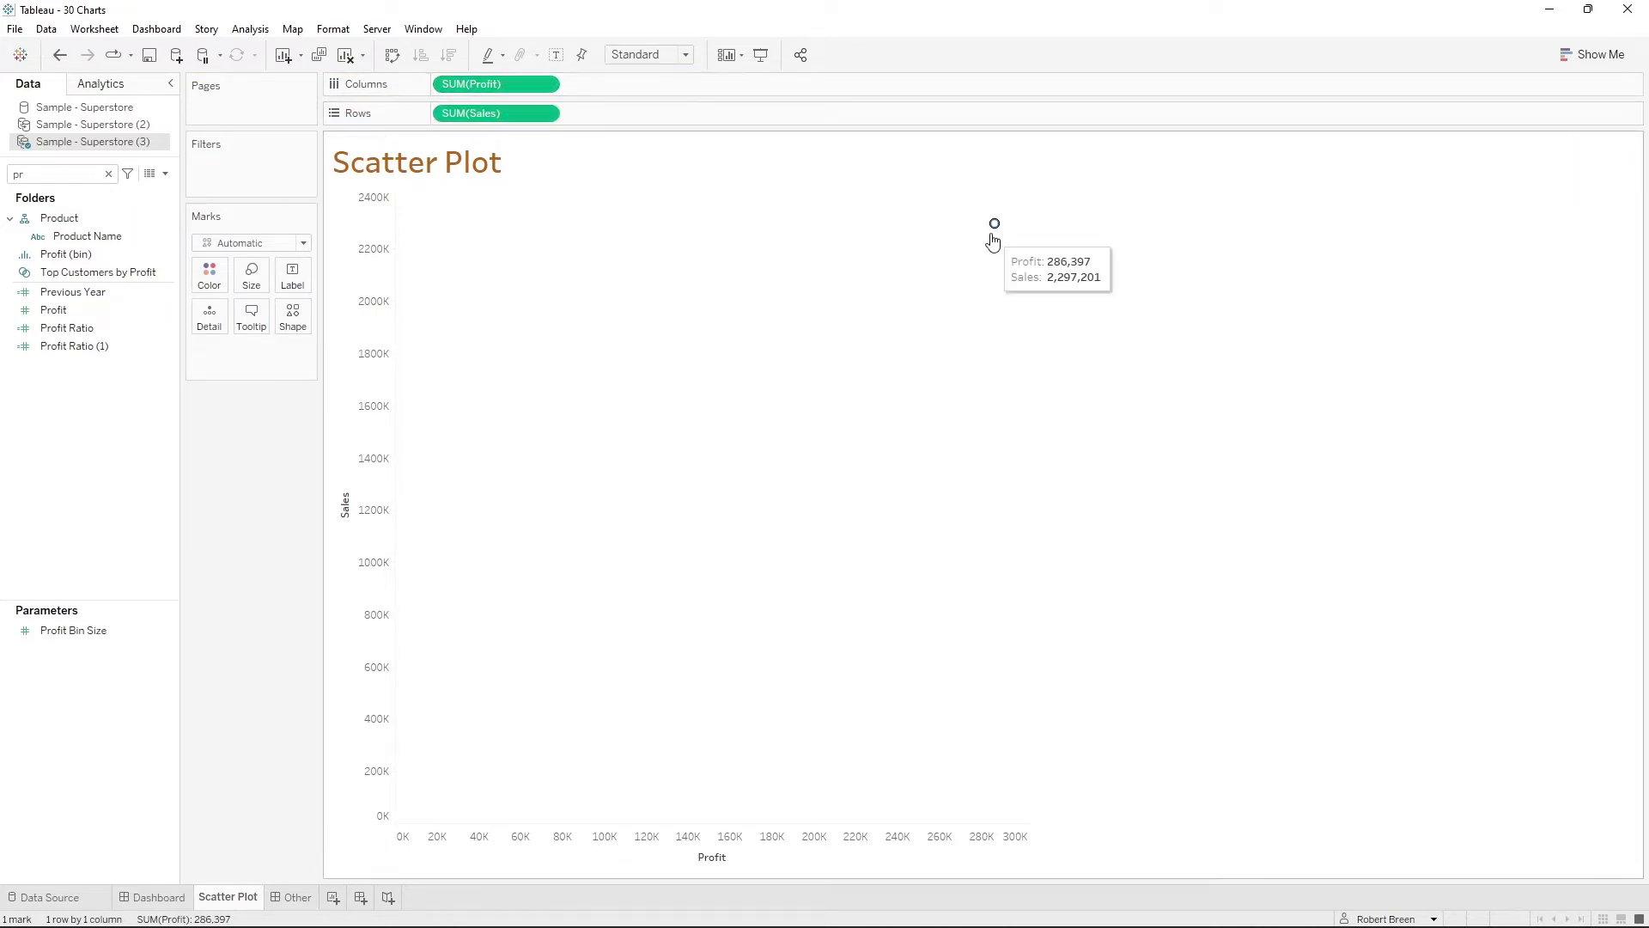
mouse_move(985, 249)
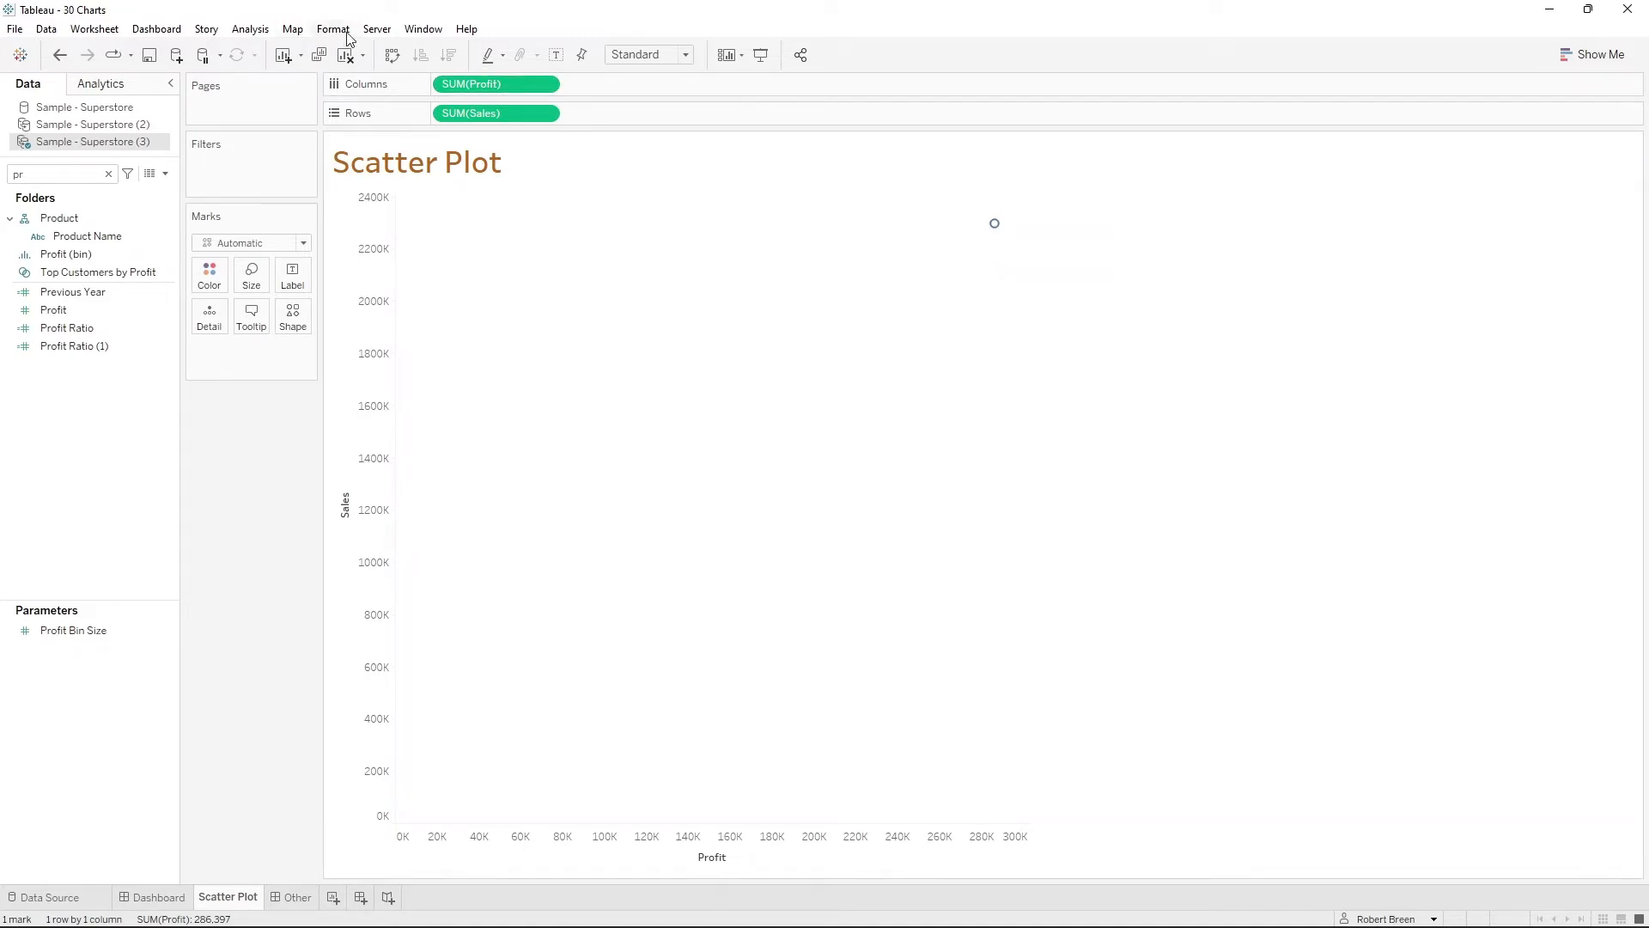
mouse_move(878, 230)
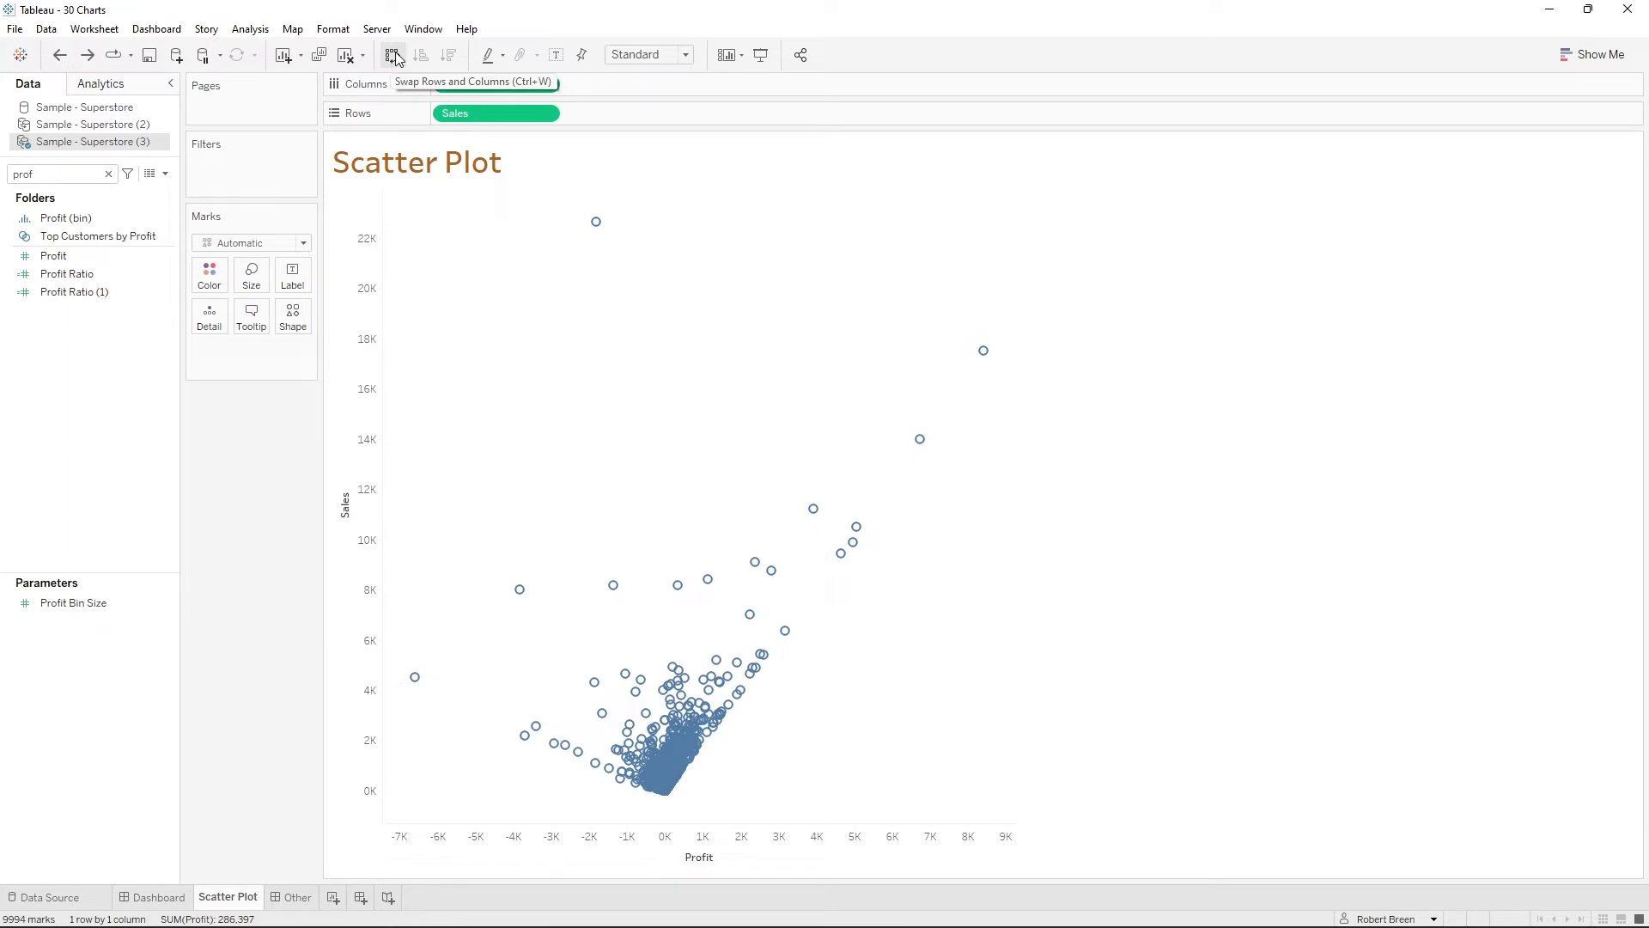
- Swap rows and columns so Sales runs horizontally and Profit vertically
left_click(395, 55)
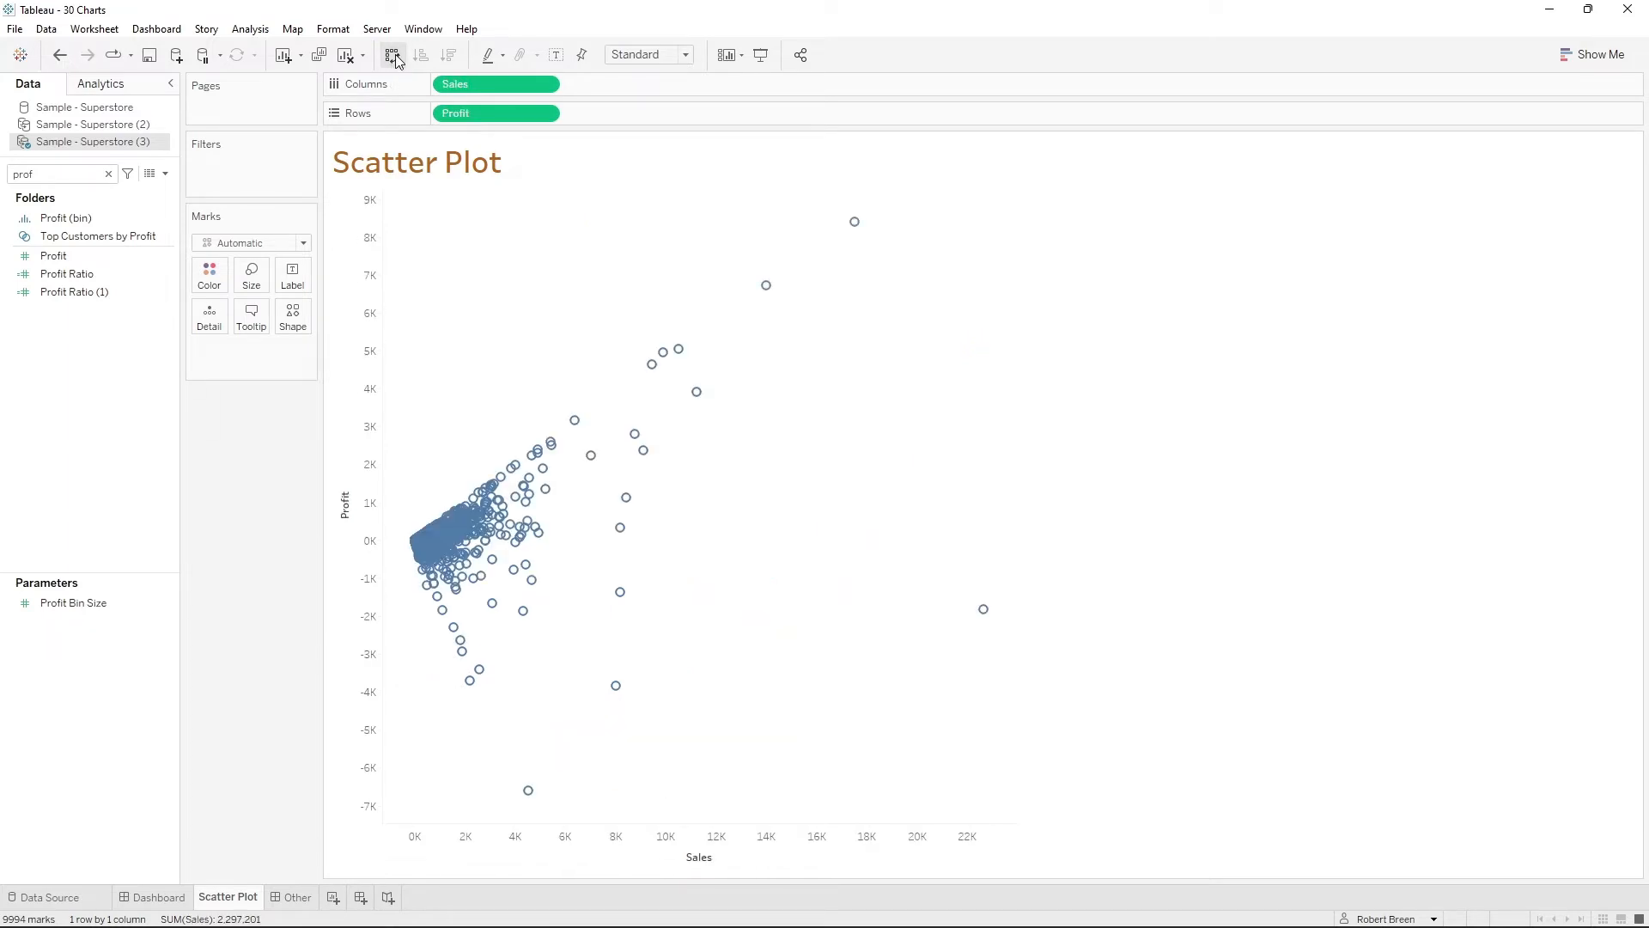
- Add colour to the scatter marks and size them by summed Sales
left_click(52, 256)
type("sa")
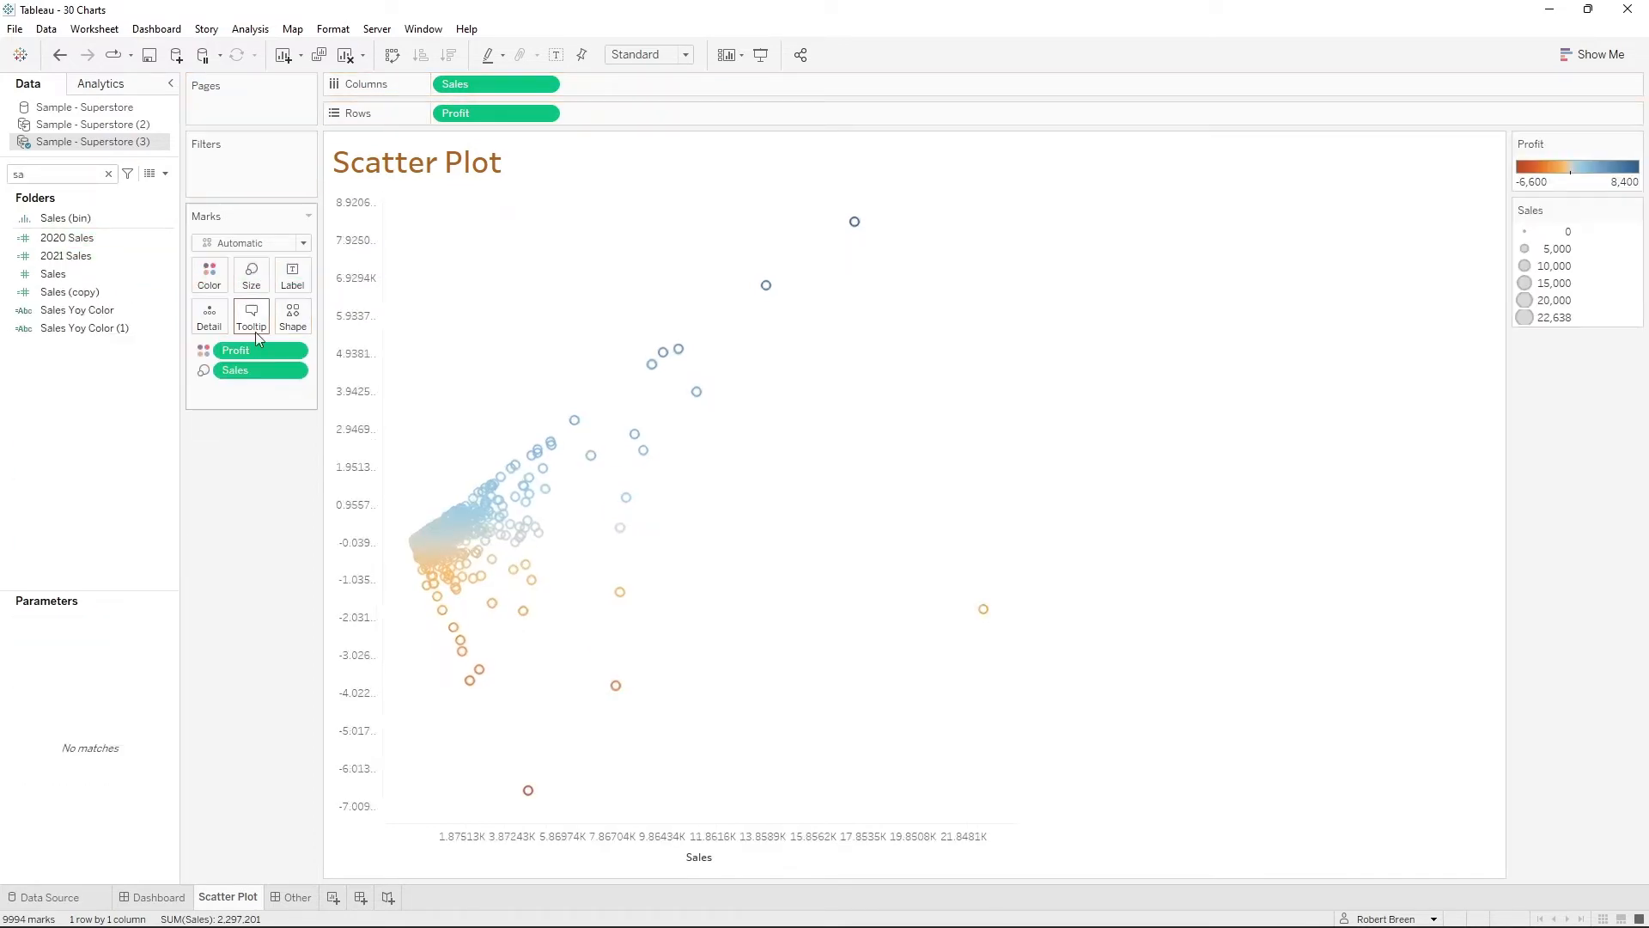
mouse_move(250, 274)
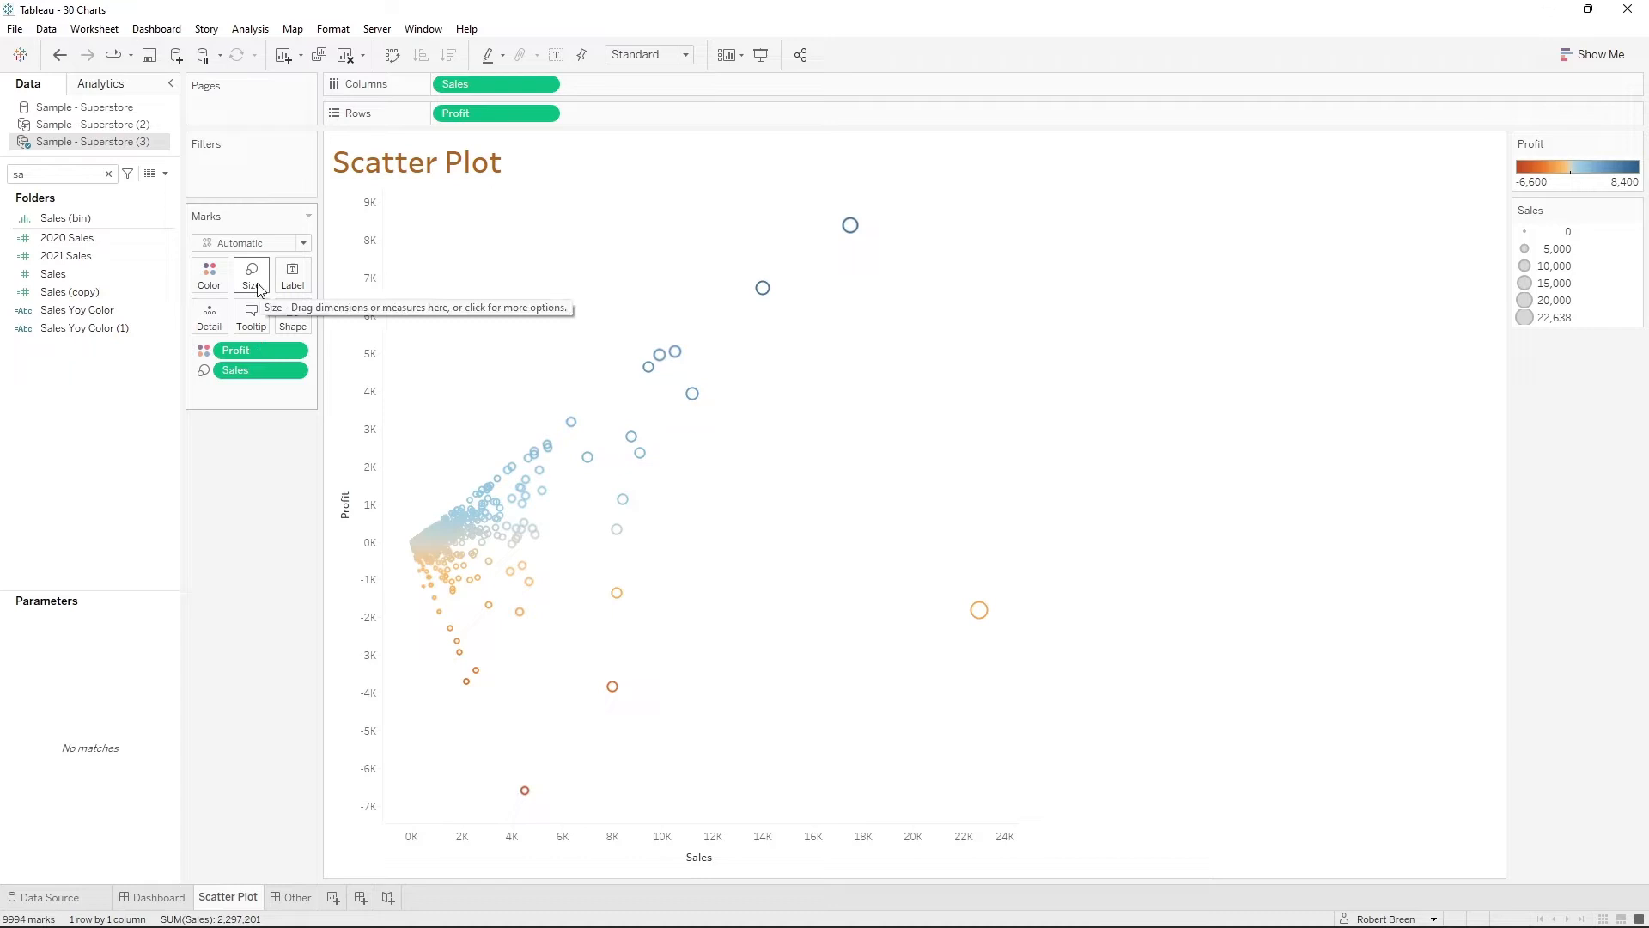
left_click(250, 275)
type("cat")
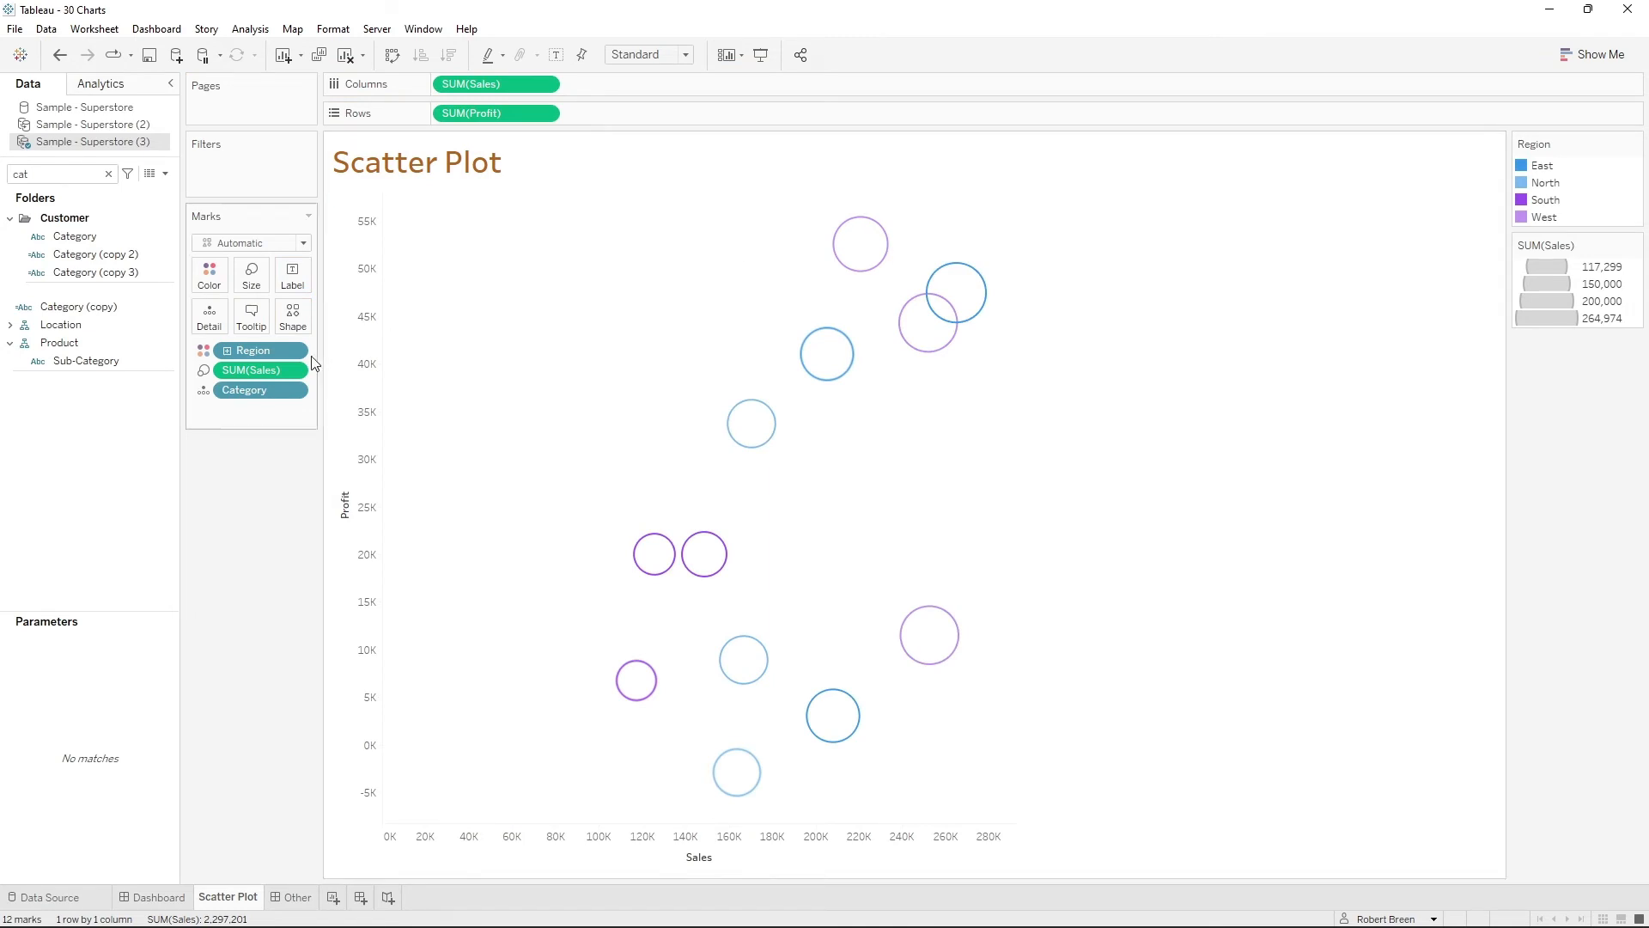
mouse_move(405, 373)
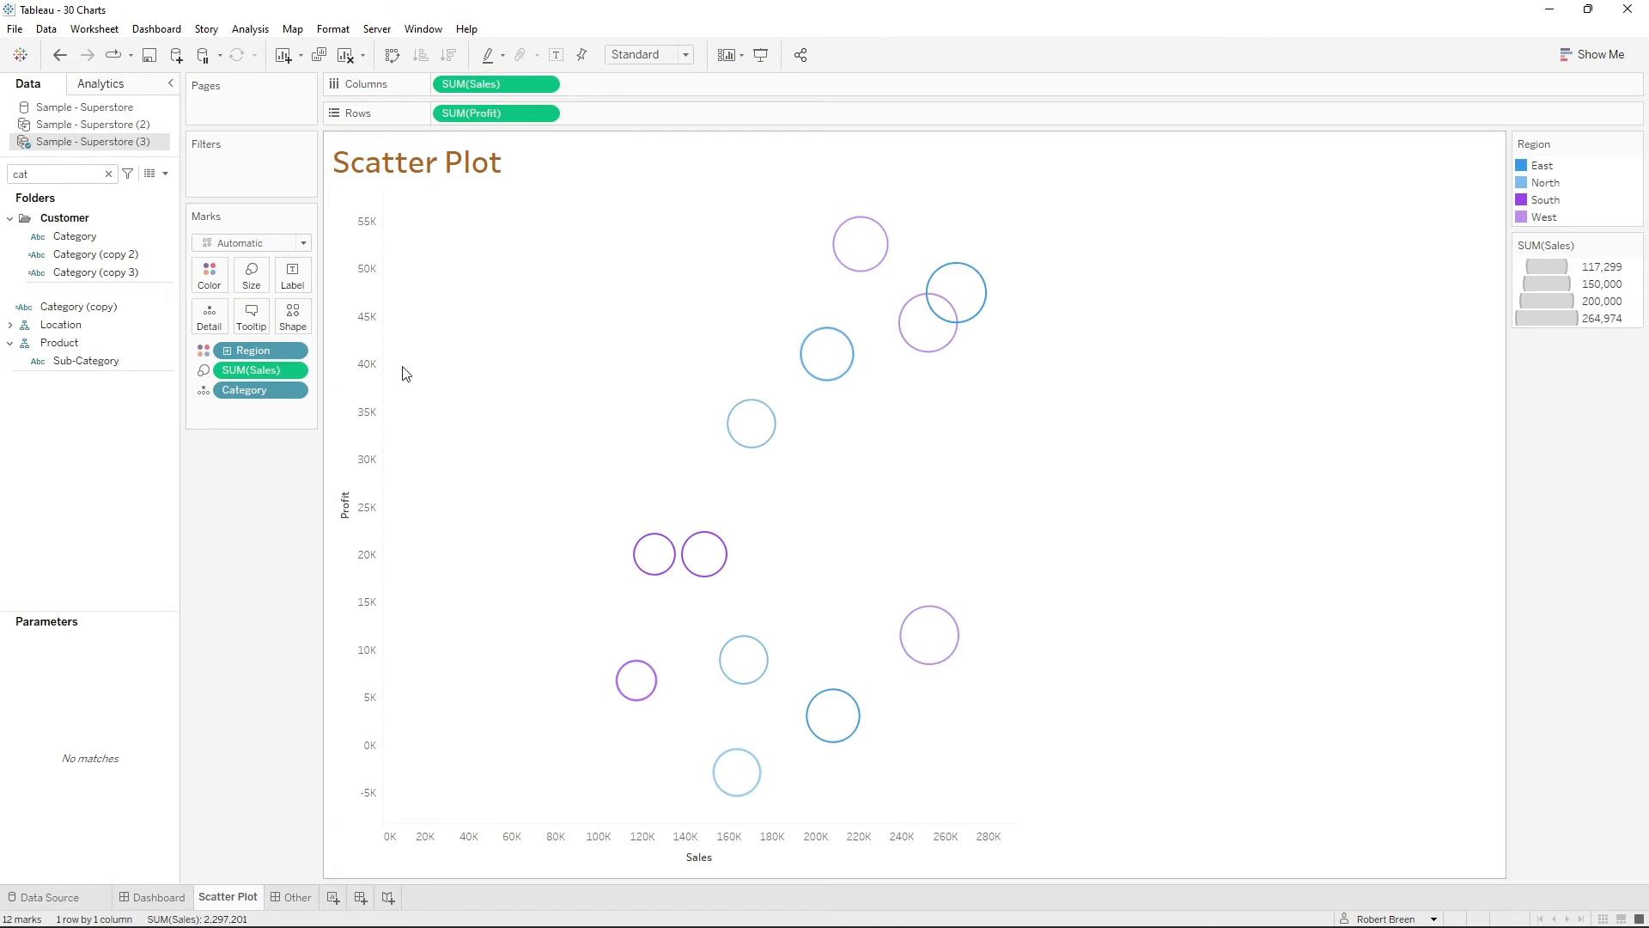
mouse_move(412, 369)
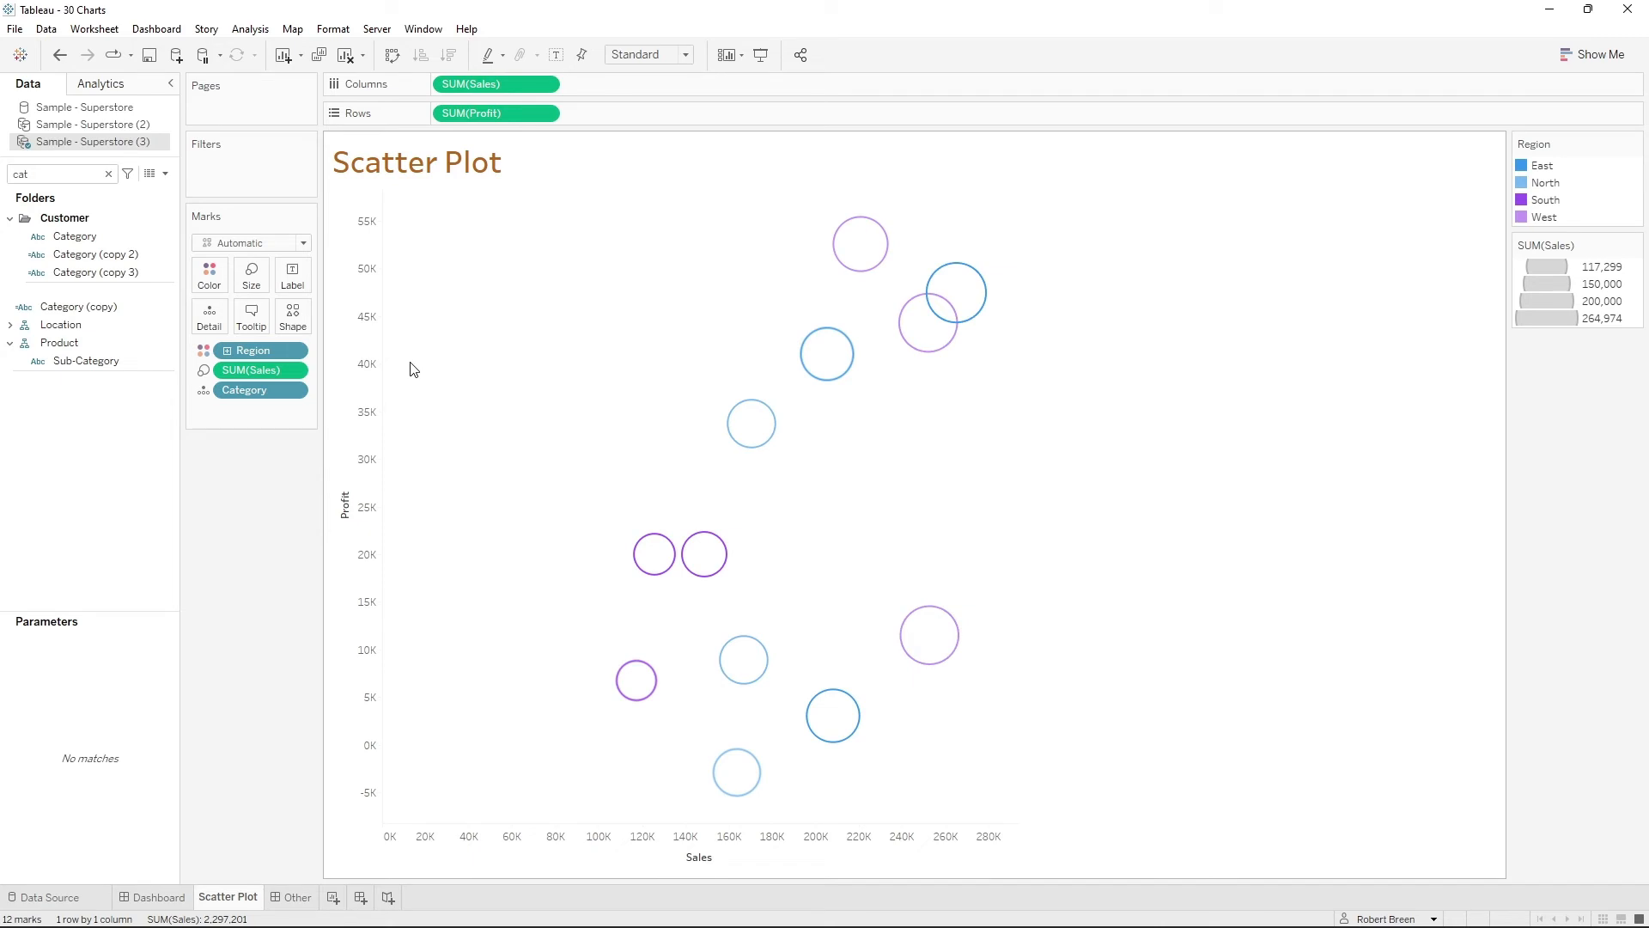